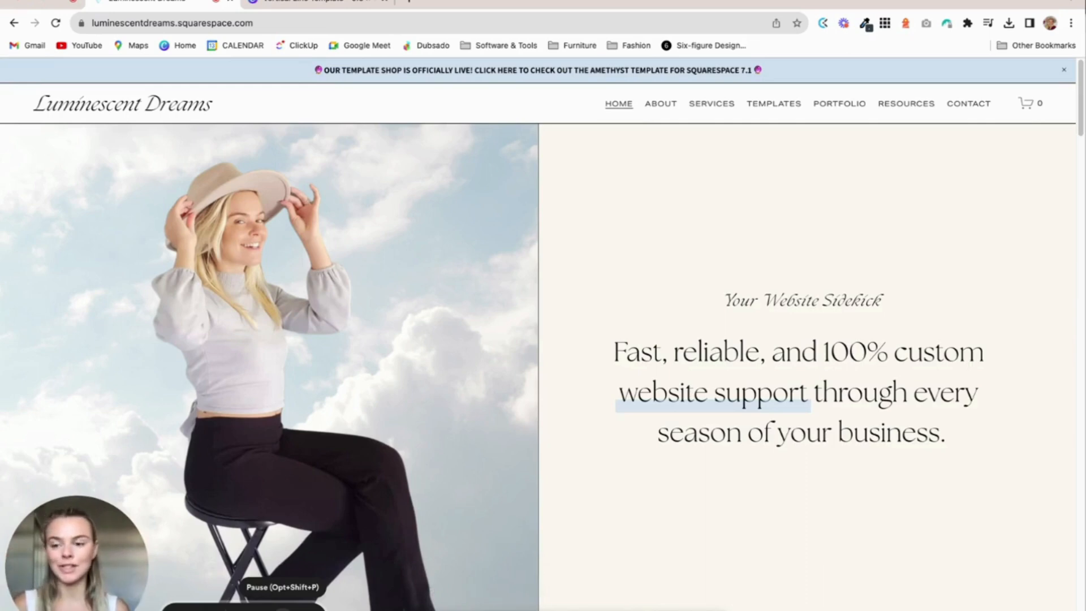
Return to the Canva 'Vertical Line Template' design after a brief look at the website tab.
key("Opt+Shift+P")
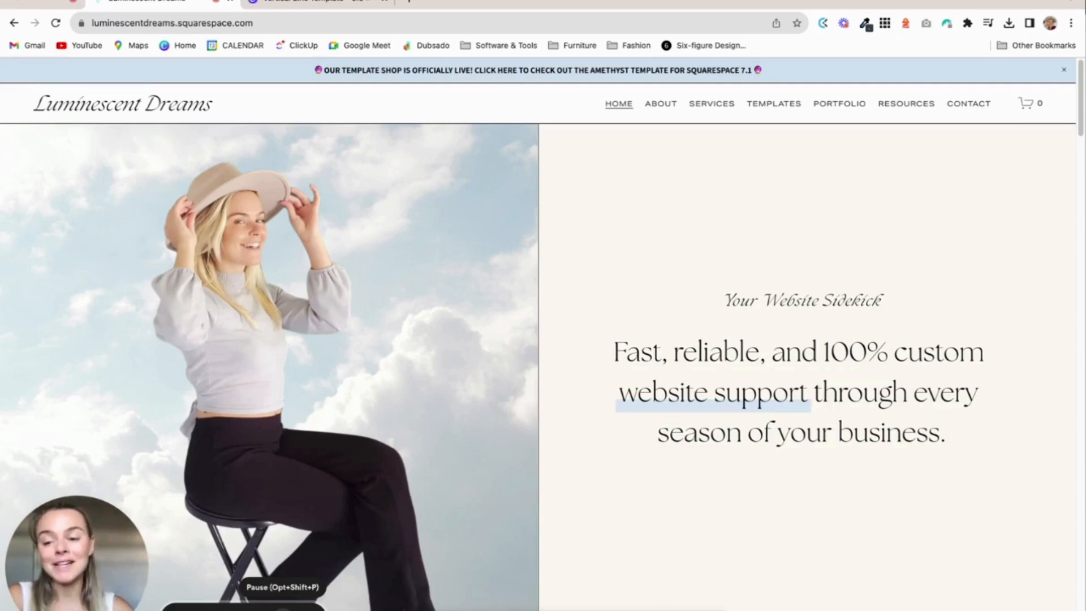
mouse_move(381, 539)
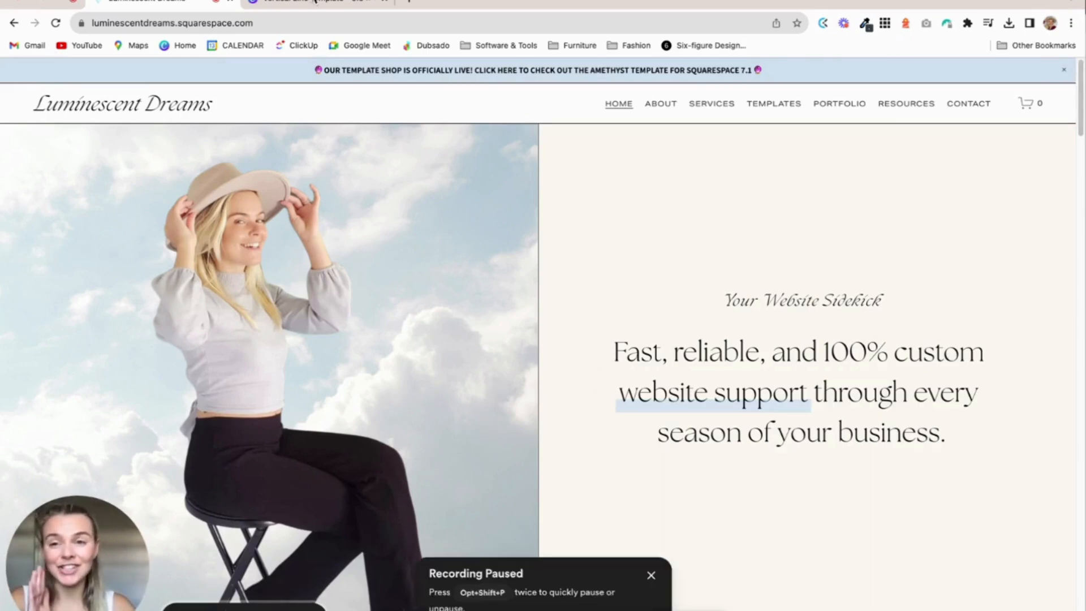
left_click(319, 3)
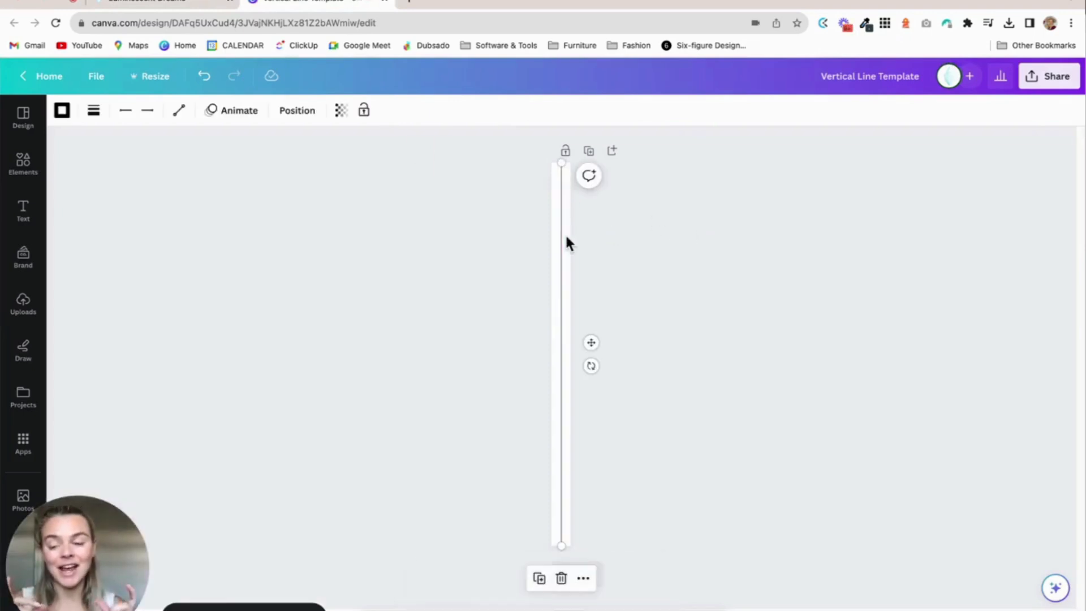
mouse_move(589, 366)
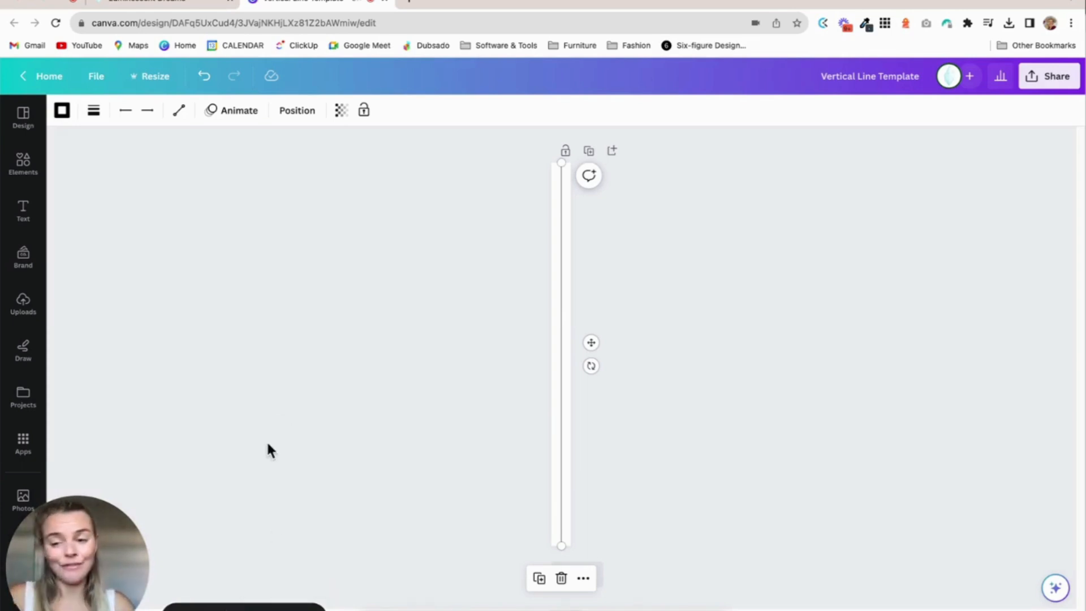
mouse_move(277, 578)
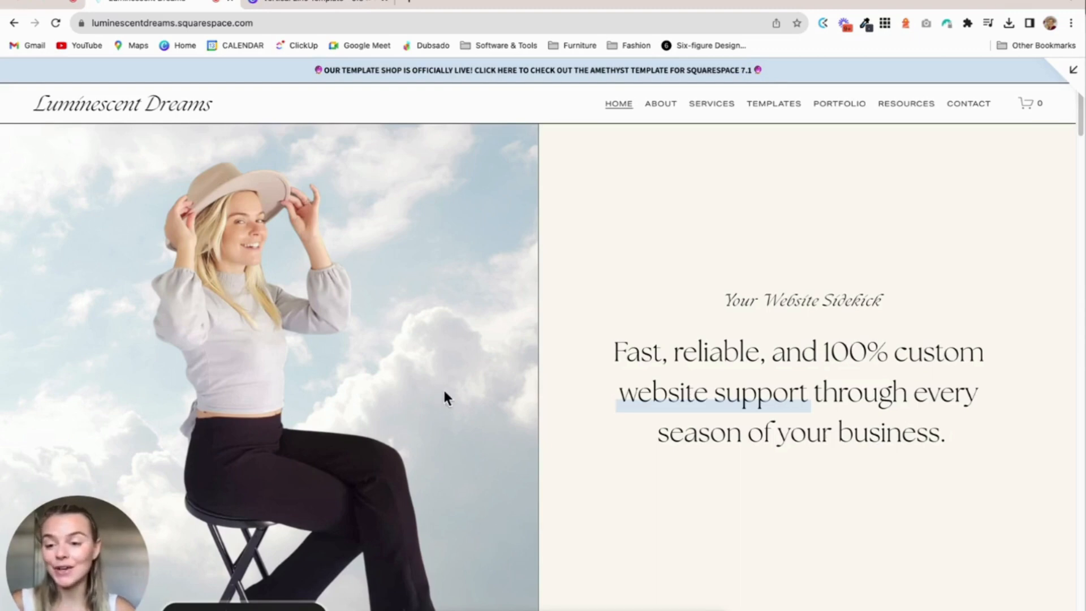
left_click(302, 3)
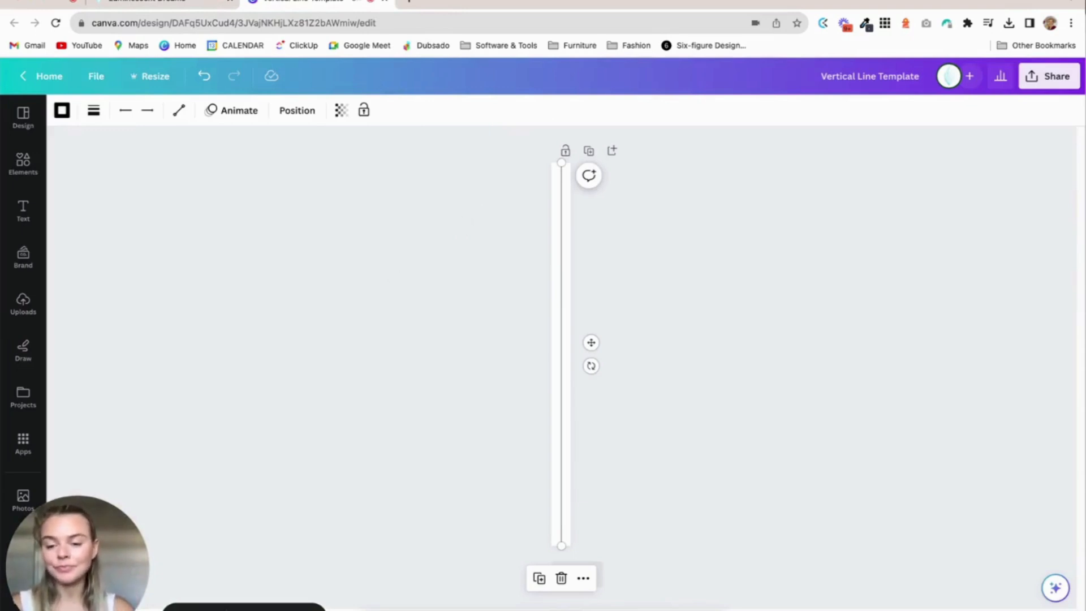
mouse_move(385, 352)
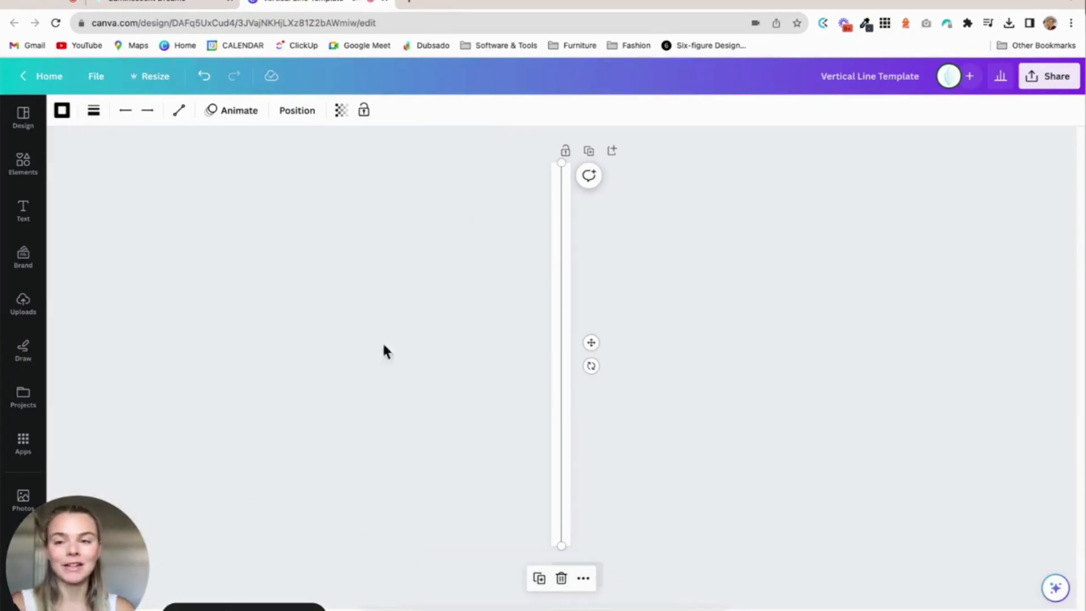
Thin the selected vertical line from weight 11 down to weight 1.
left_click(297, 111)
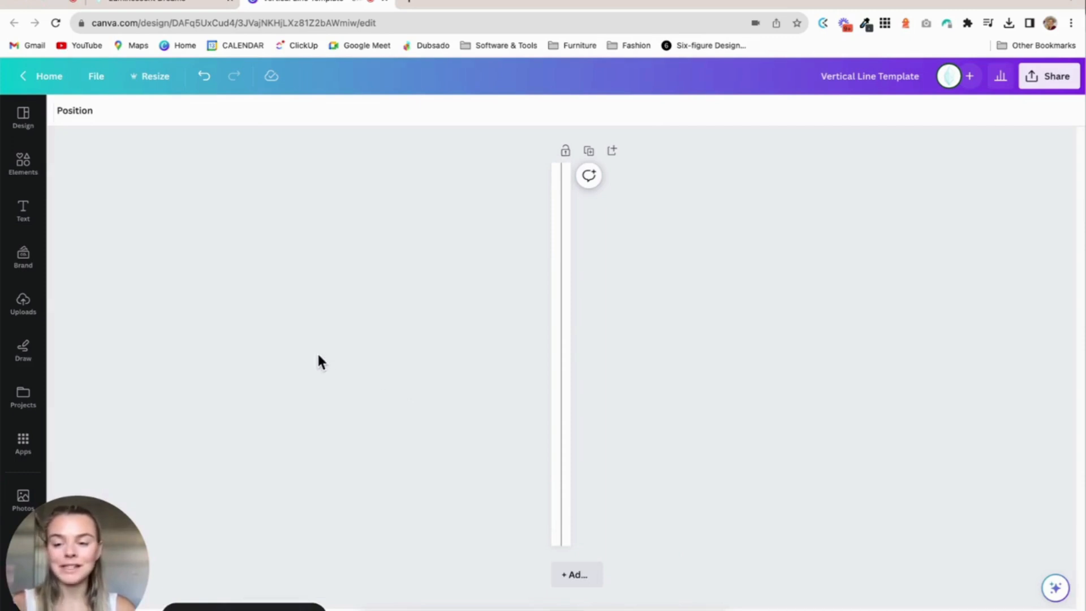
left_click(151, 76)
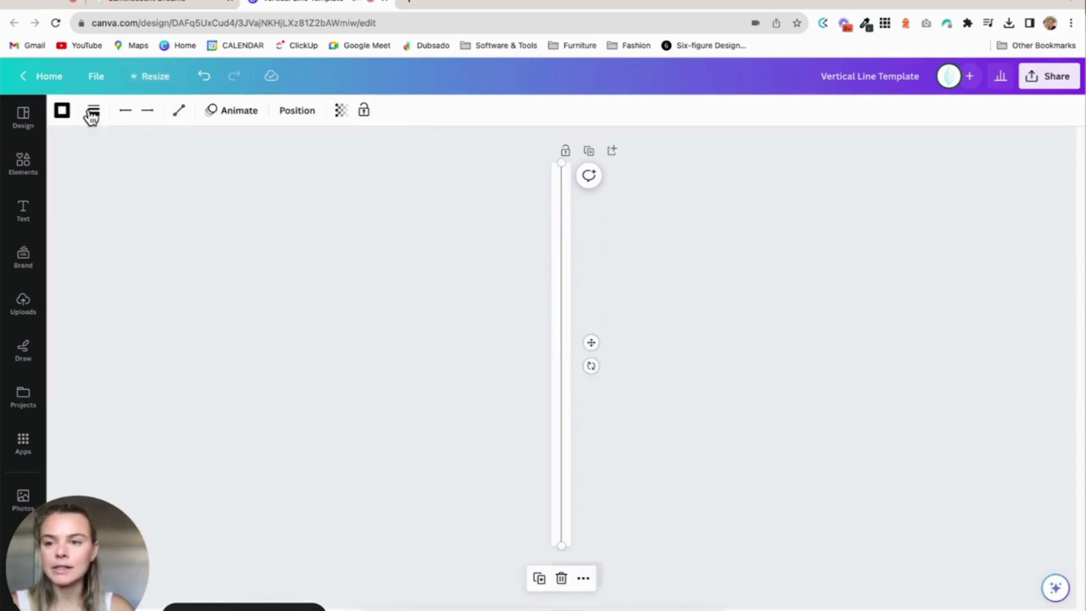
left_click(92, 110)
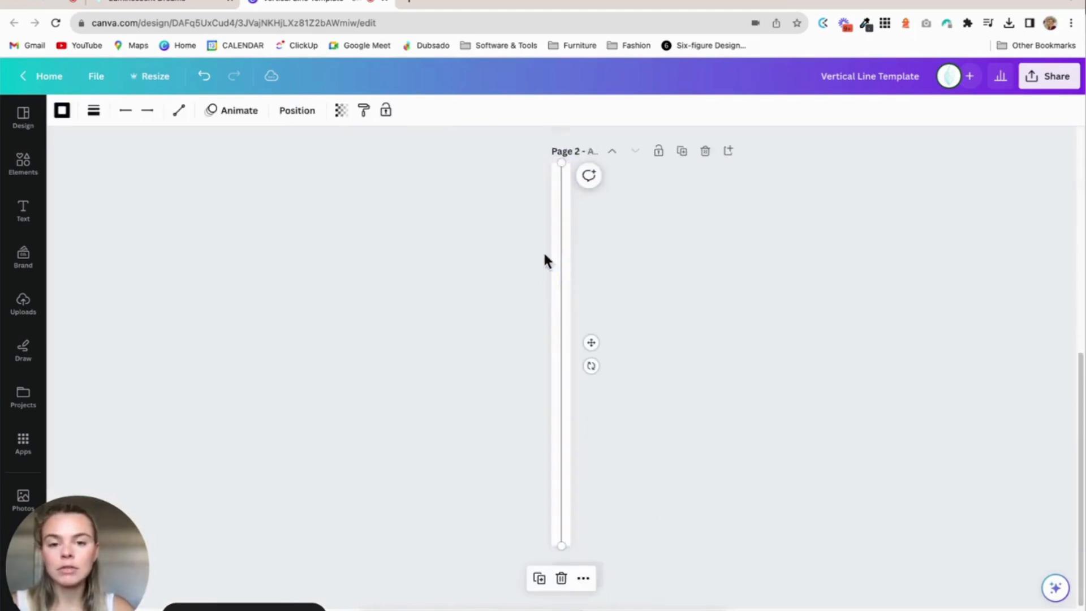
left_click(93, 111)
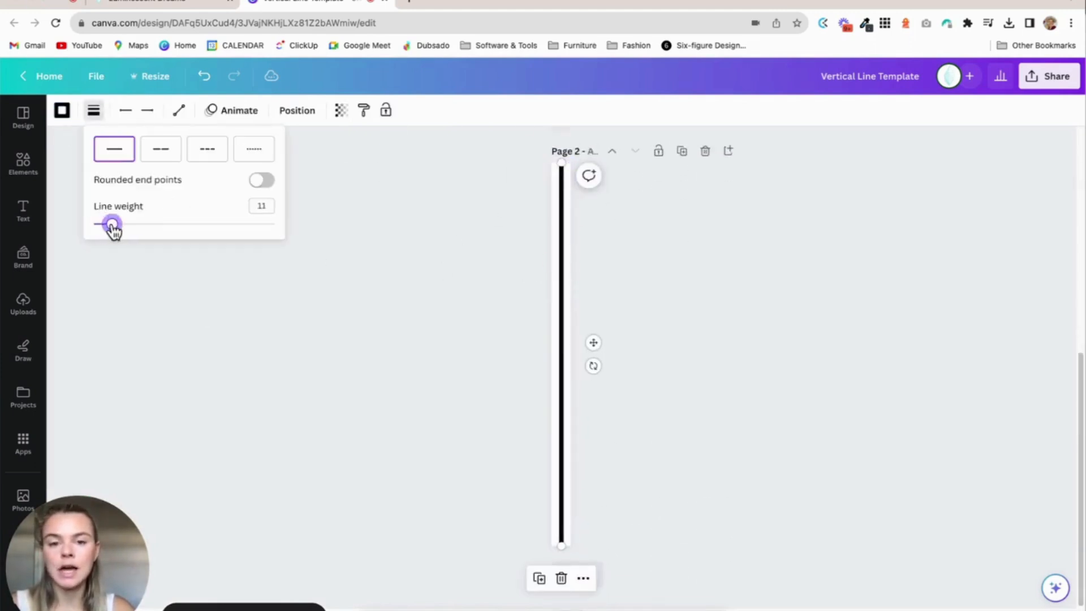
left_click_drag(112, 224, 93, 224)
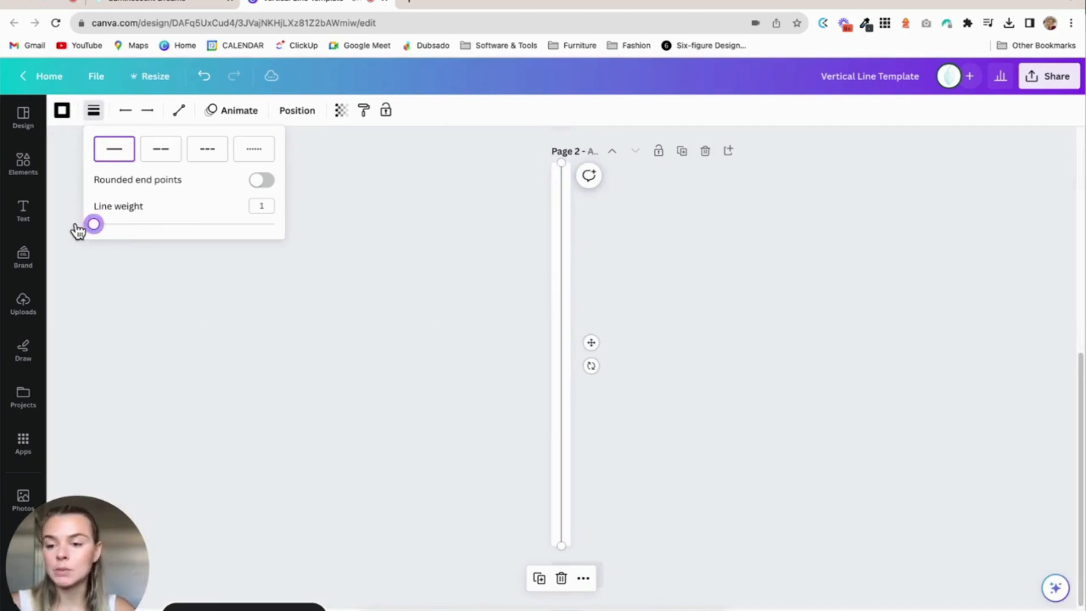
left_click(539, 278)
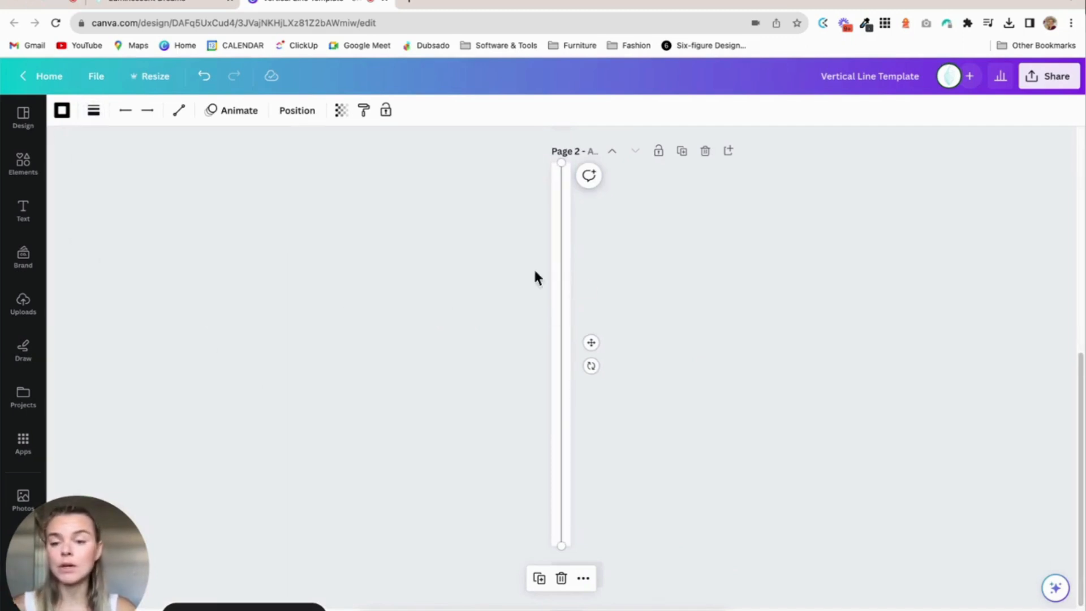
left_click(61, 110)
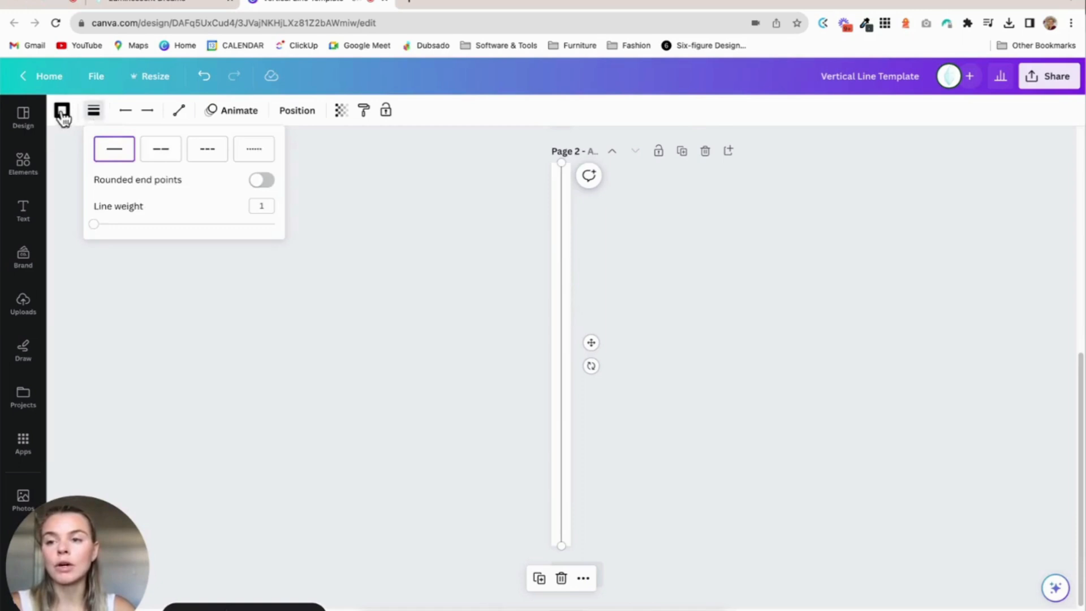
left_click(61, 110)
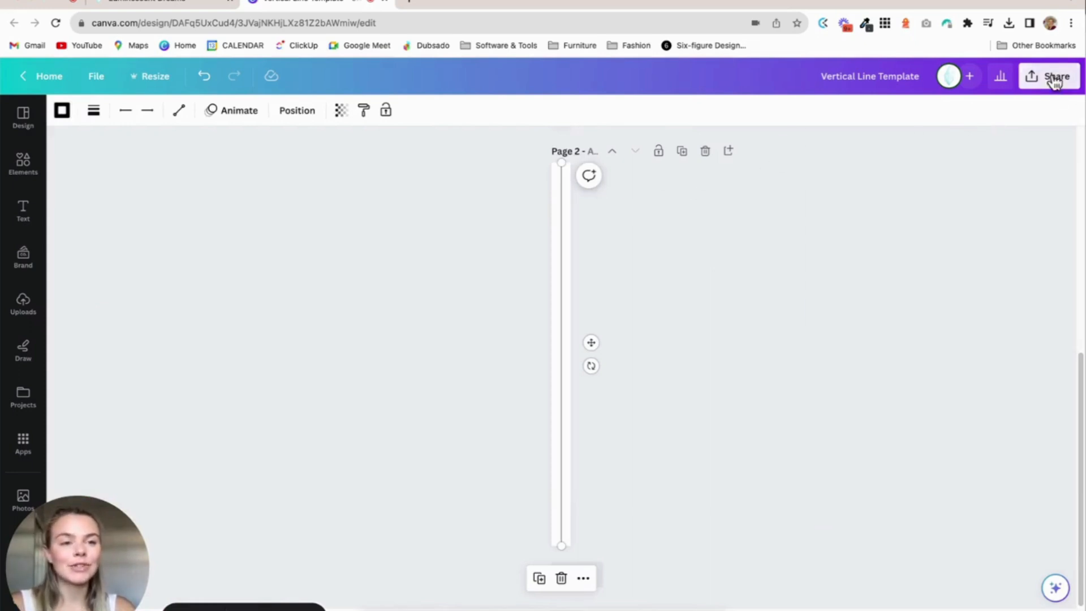
Export the Vertical Line Template as a PNG with Transparent background ticked.
left_click(1055, 76)
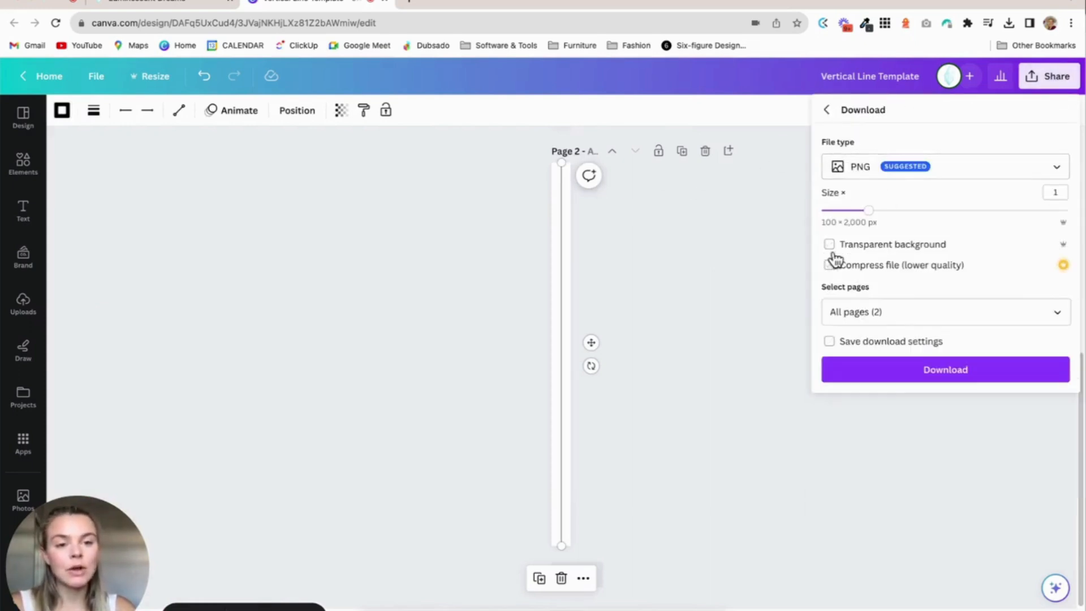
left_click(829, 244)
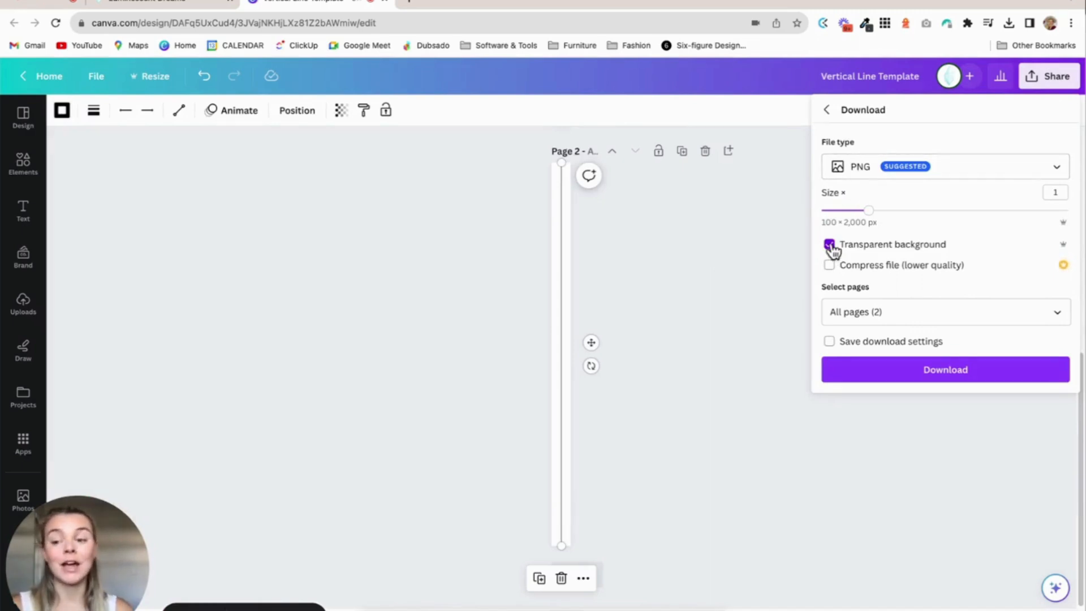
left_click(829, 244)
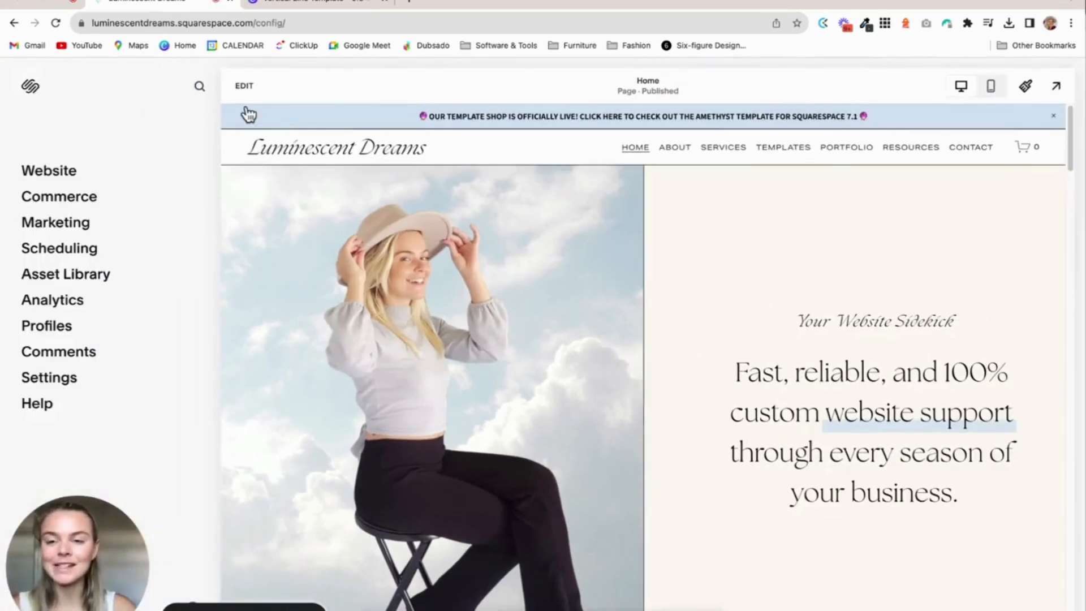
Edit the homepage and toggle the hero section's Fill Screen on, then off.
left_click(244, 85)
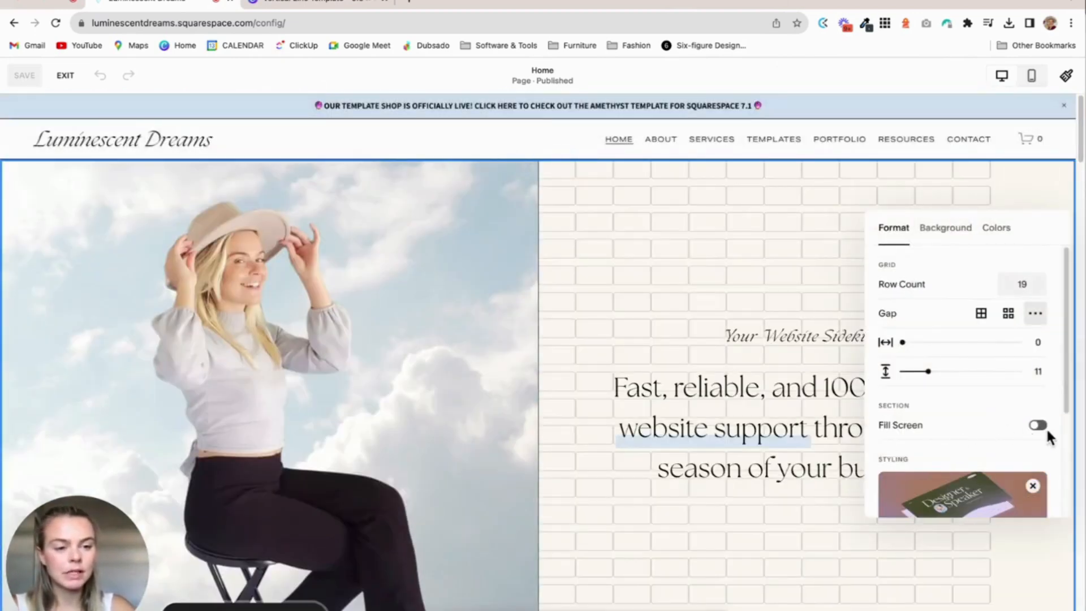
left_click(1037, 425)
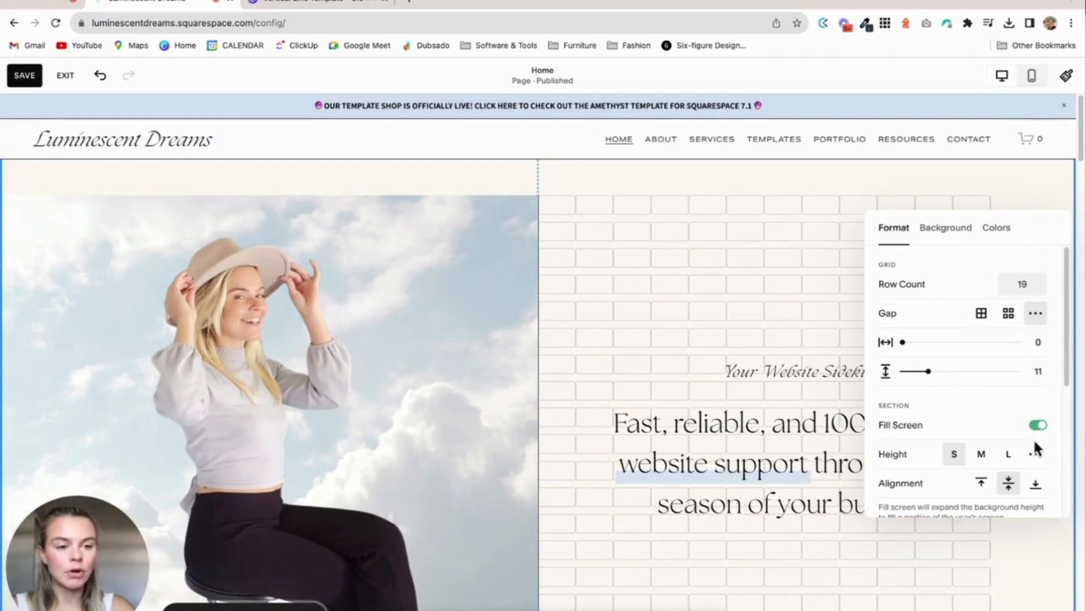
left_click(1037, 424)
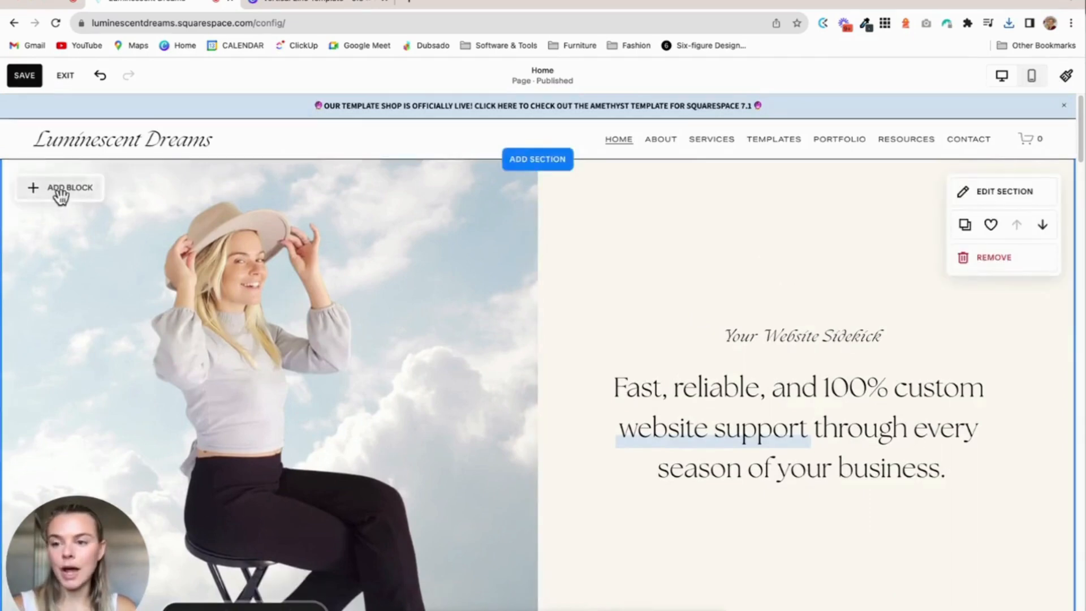
Add an Image block at the hero's top centre and upload Vertical Line Template.png.
left_click(59, 187)
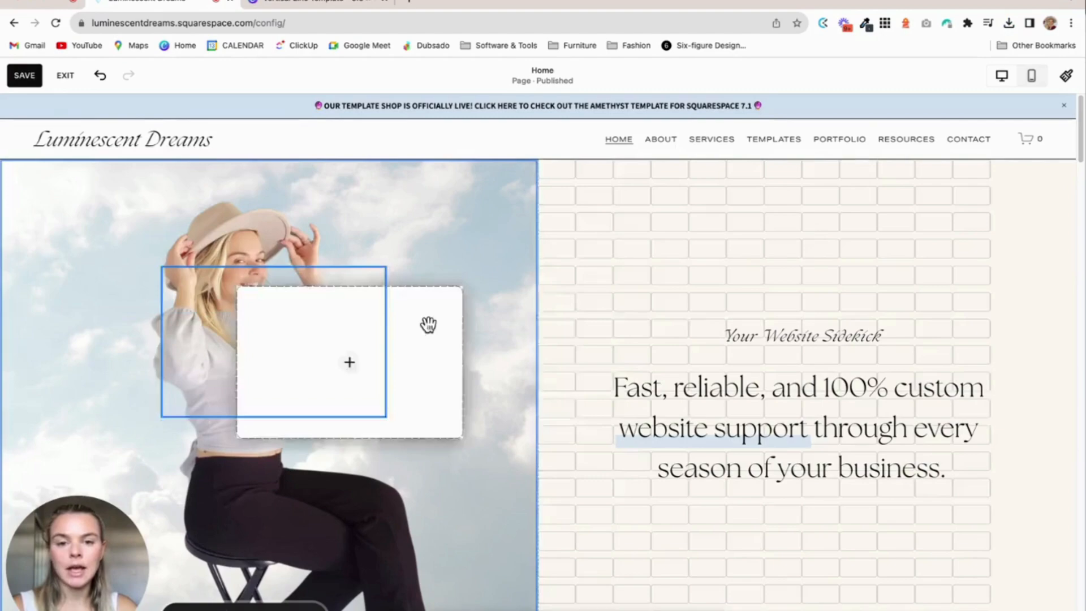
left_click(349, 362)
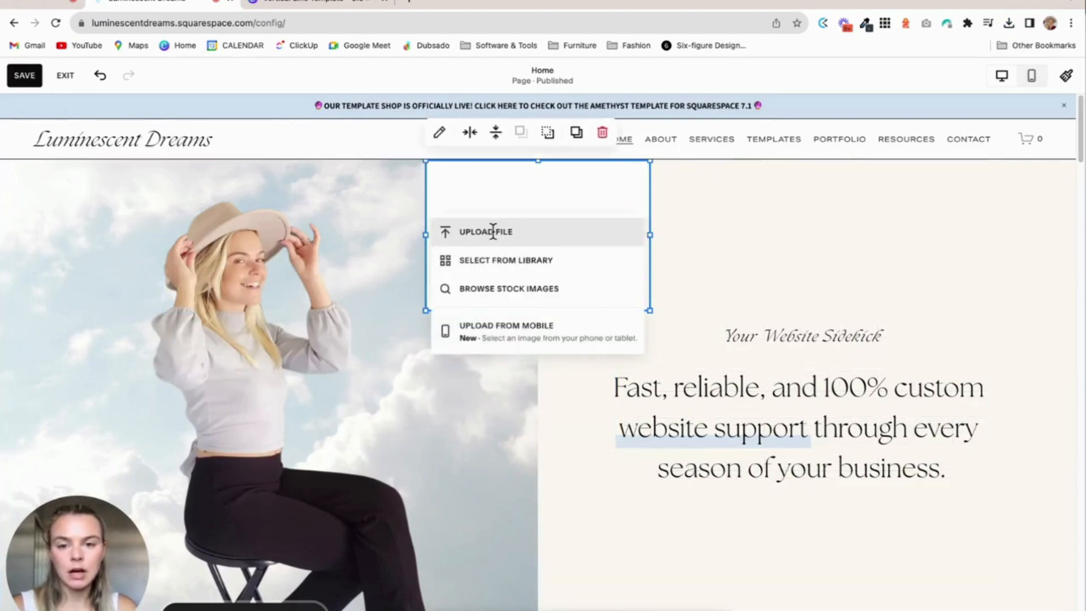
left_click(485, 231)
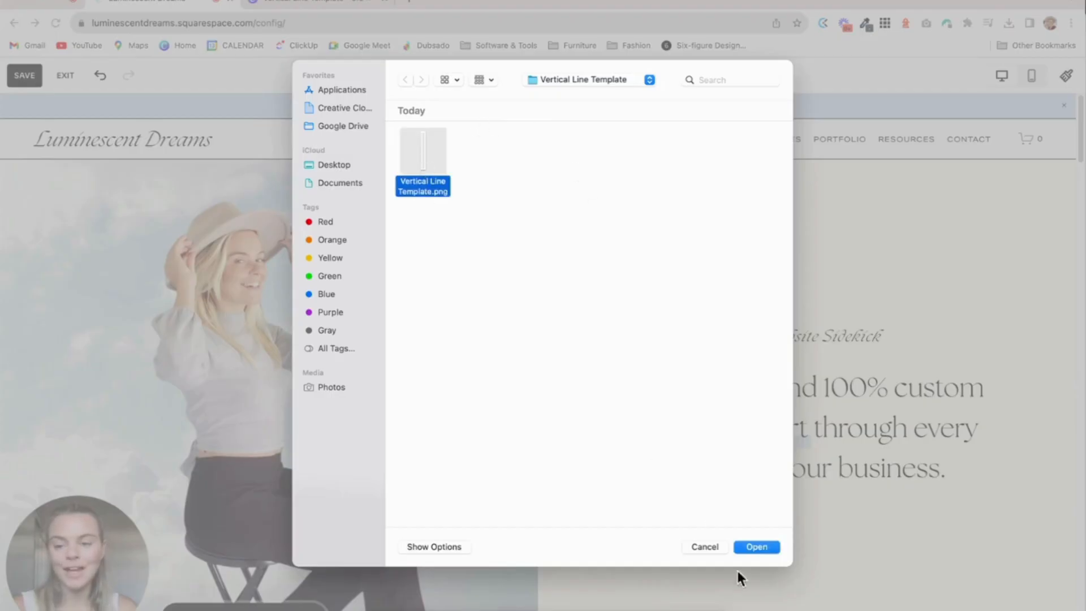
left_click(756, 546)
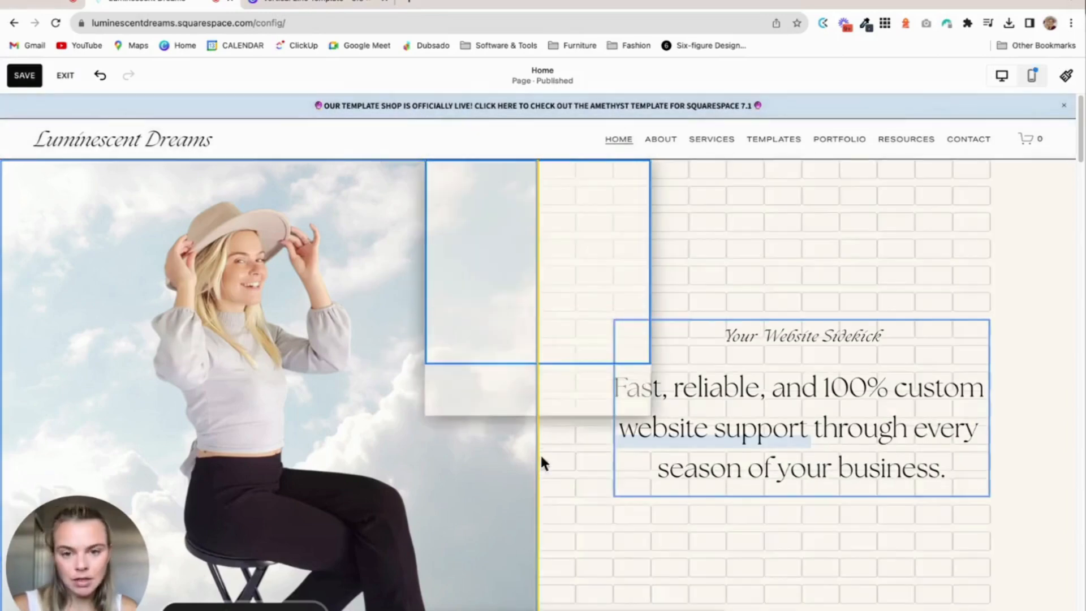
scroll("down", 3)
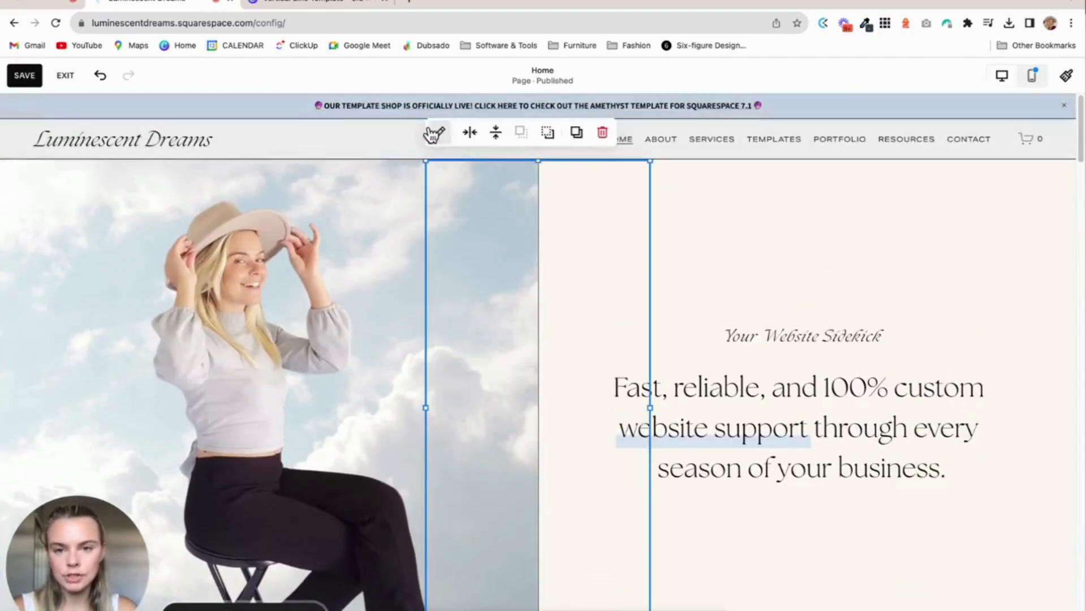
Switch the line image from Fit to Fill and drag it to the hero photo's edge.
left_click(434, 132)
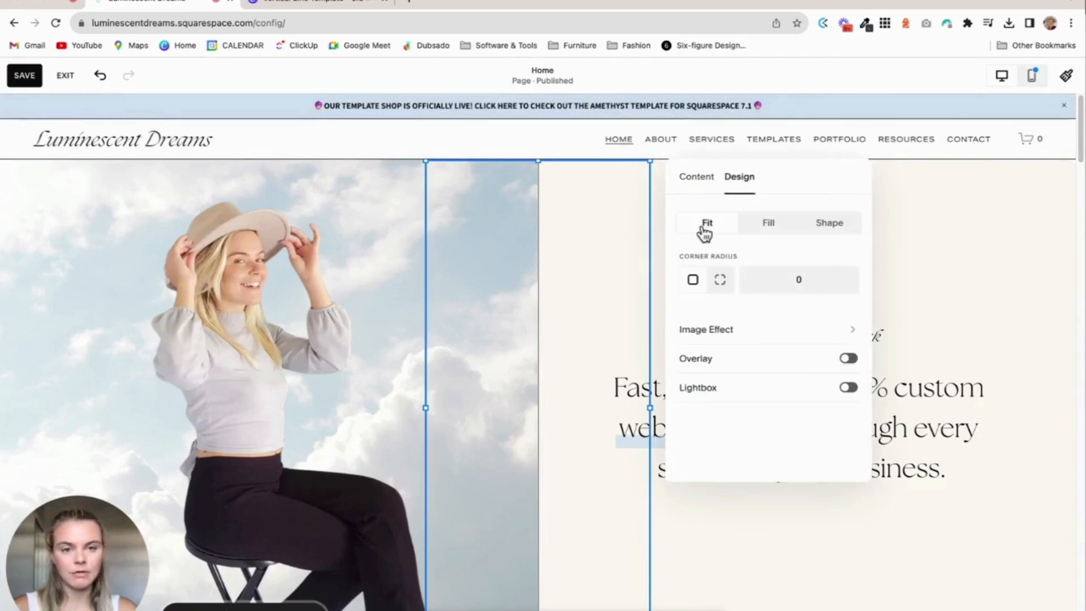
left_click(767, 222)
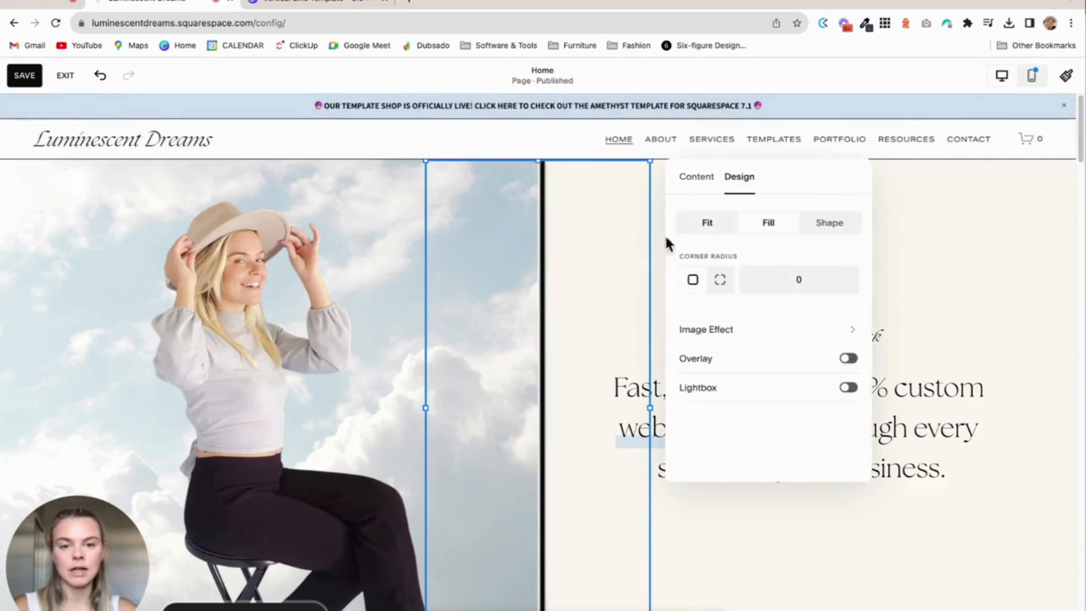
left_click(707, 223)
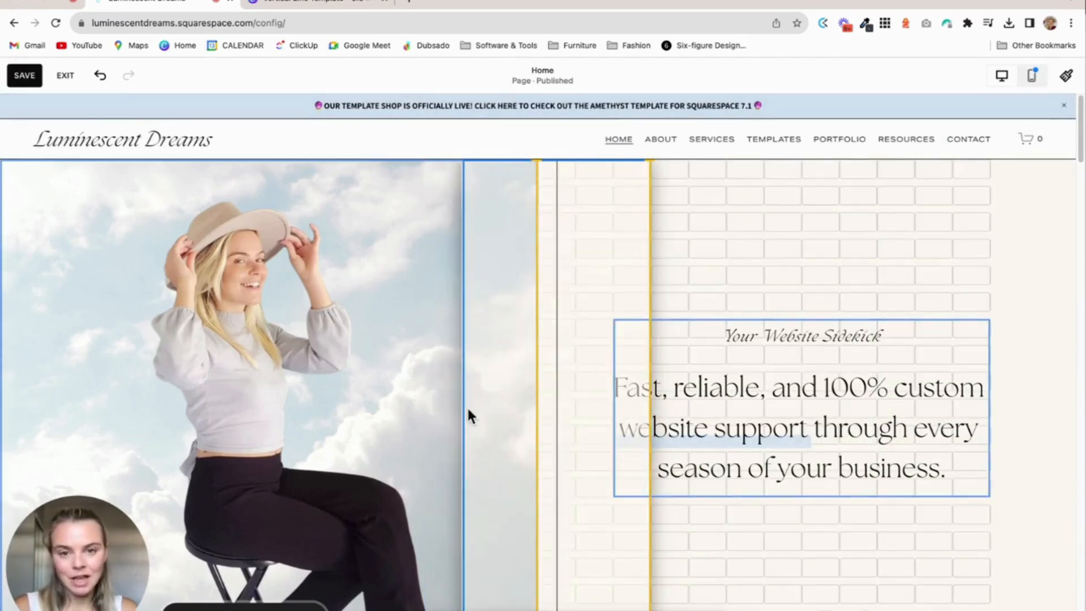
left_click_drag(471, 415, 568, 400)
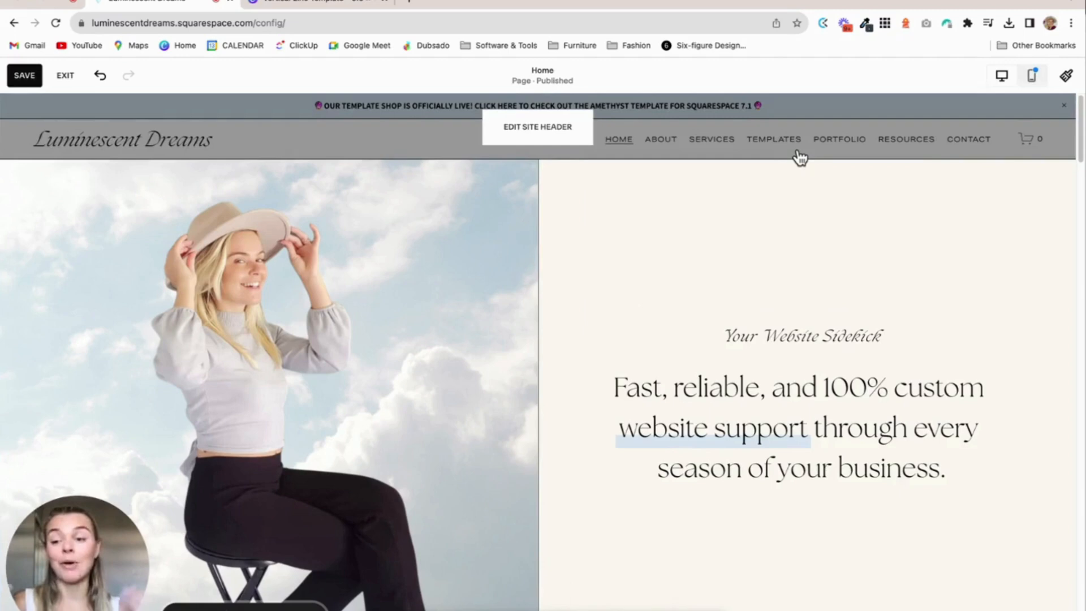
mouse_move(1032, 76)
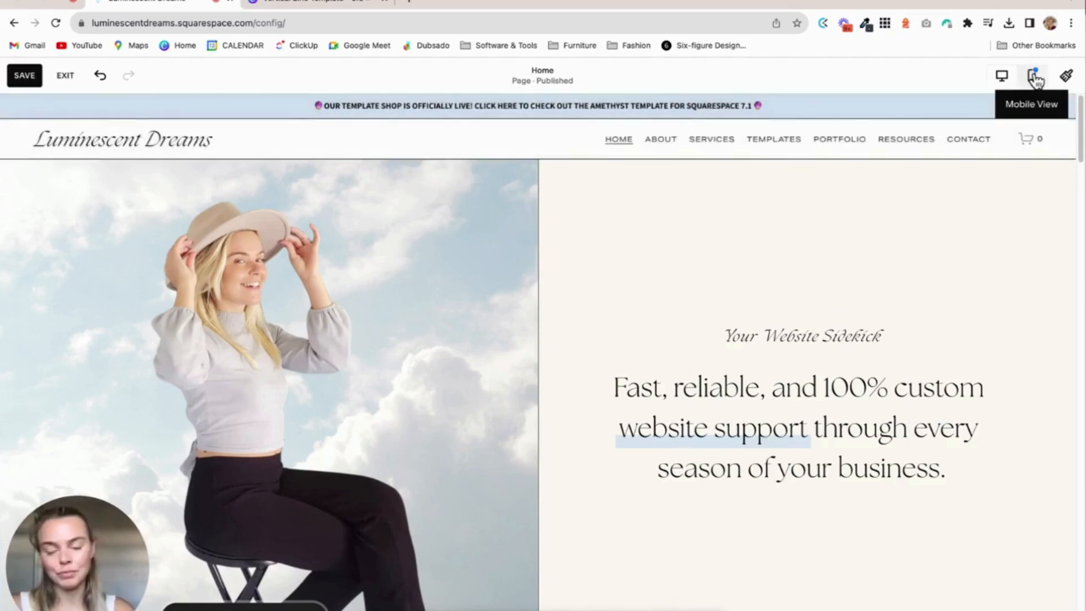
In Mobile View, drag the line block behind the hero photo above the tagline.
left_click(1031, 76)
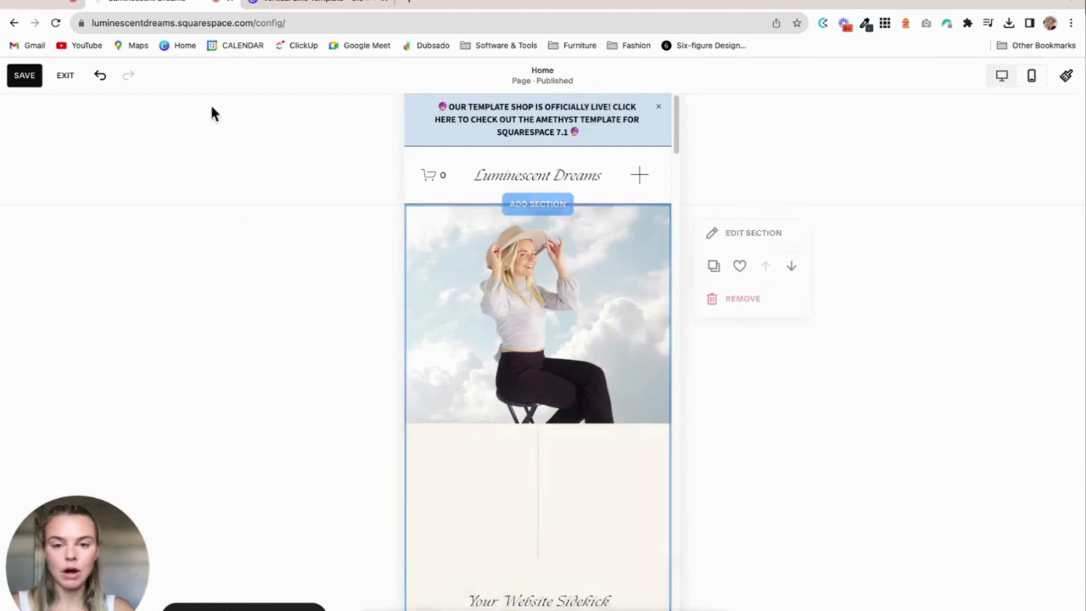
scroll("down", 3)
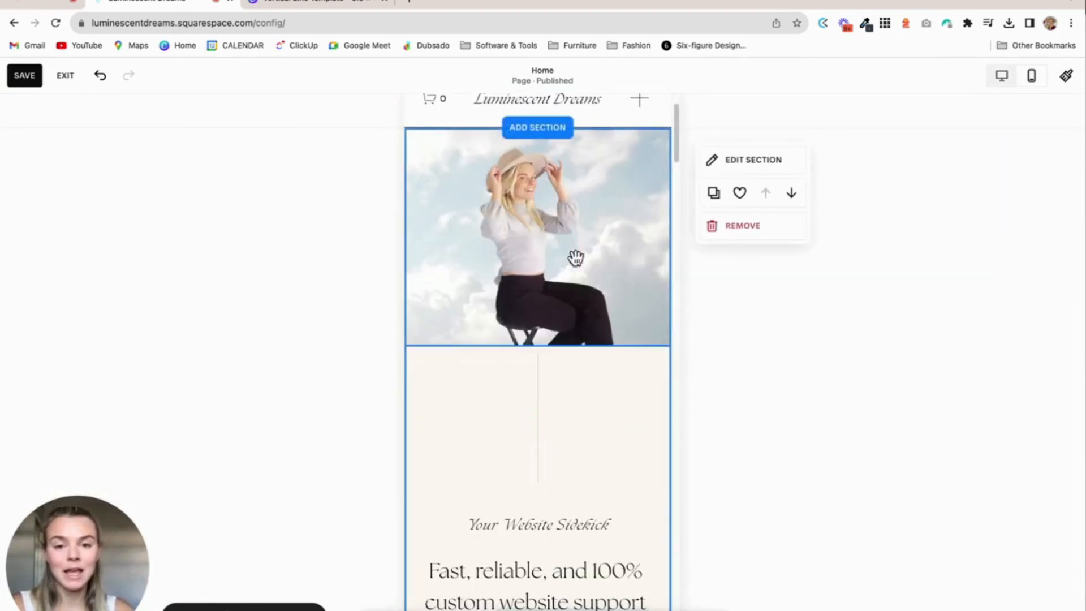
scroll("down", 3)
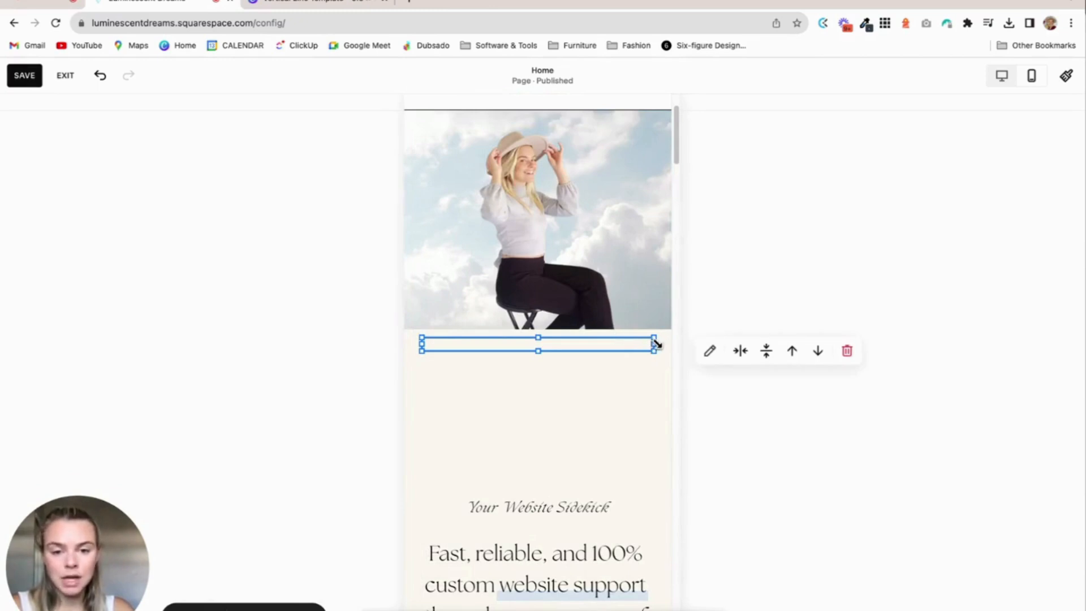
left_click_drag(652, 345, 435, 344)
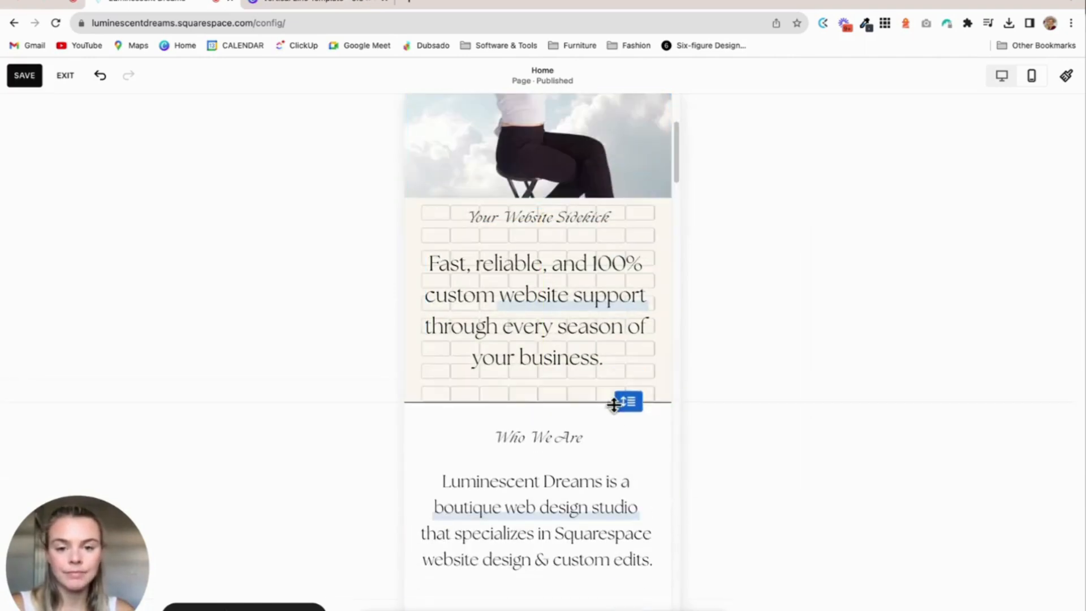
left_click(616, 402)
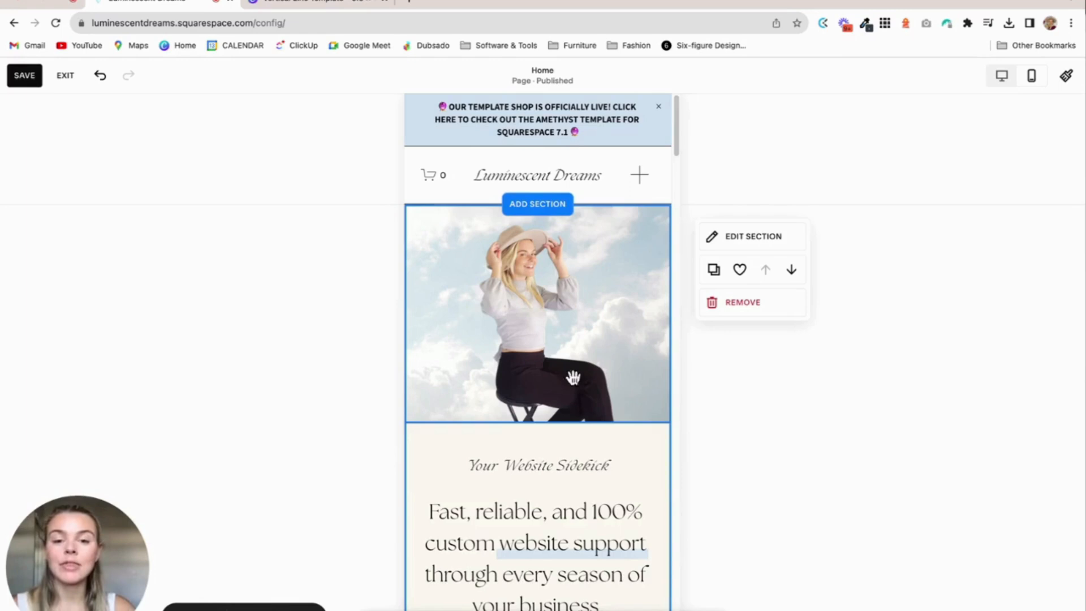
mouse_move(533, 365)
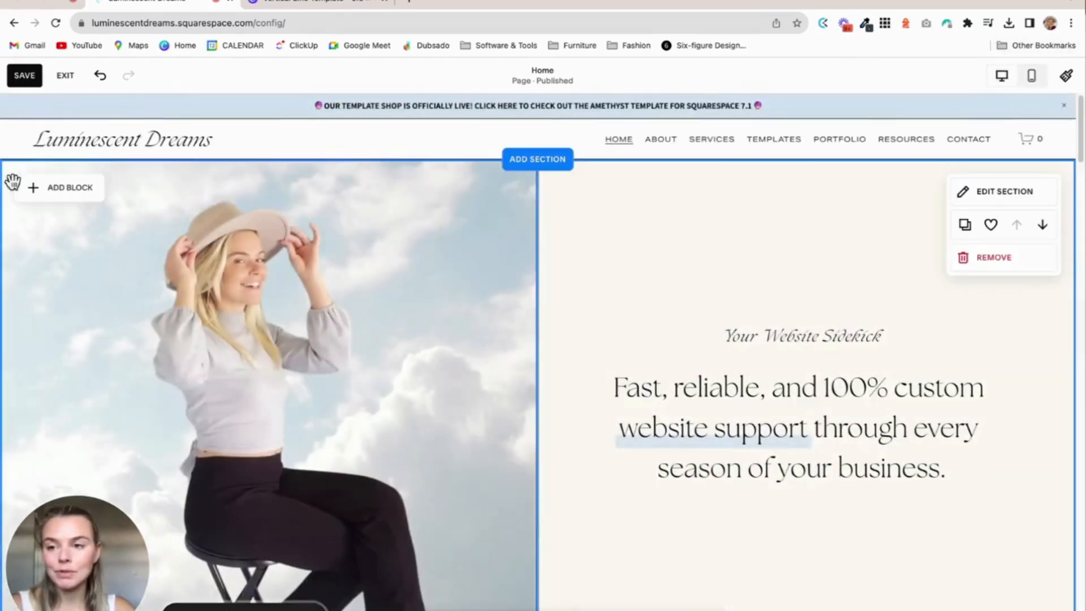
Add a Shape block to the hero photo half and choose its fill colour.
left_click(69, 187)
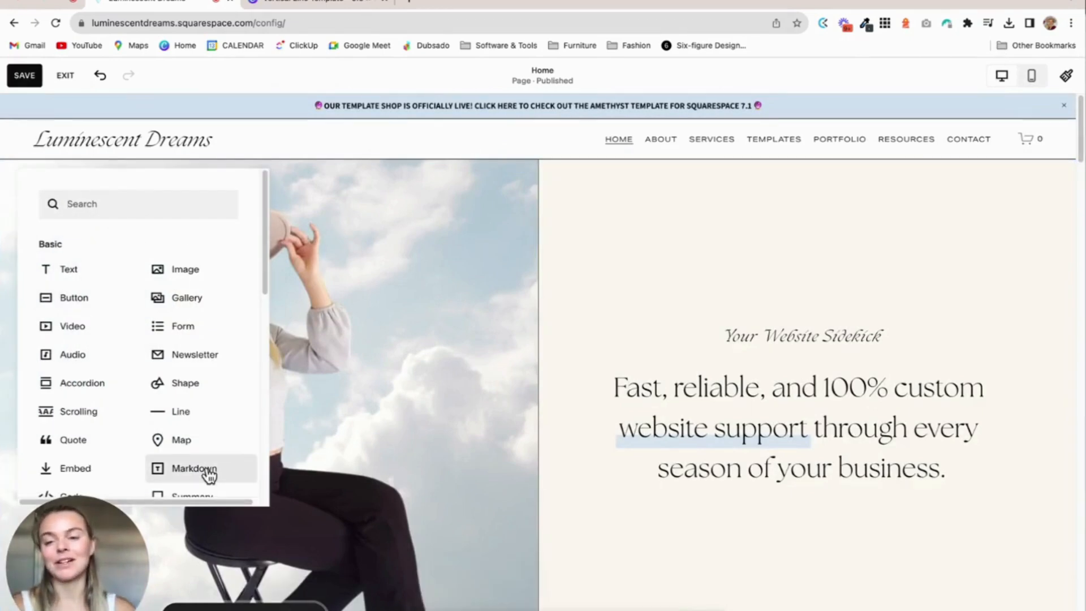
scroll("down", 3)
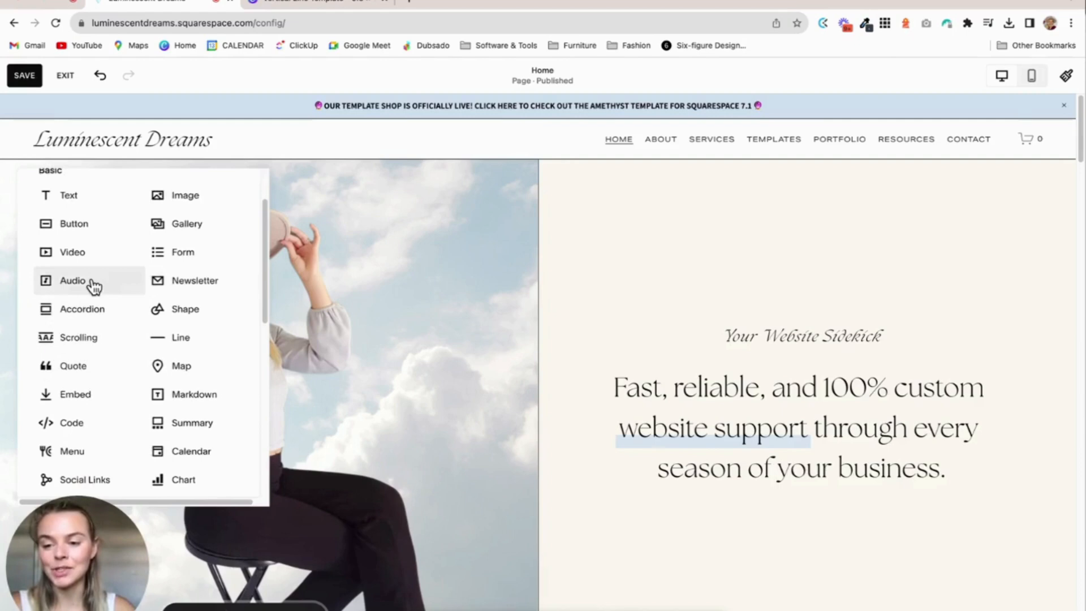
mouse_move(82, 301)
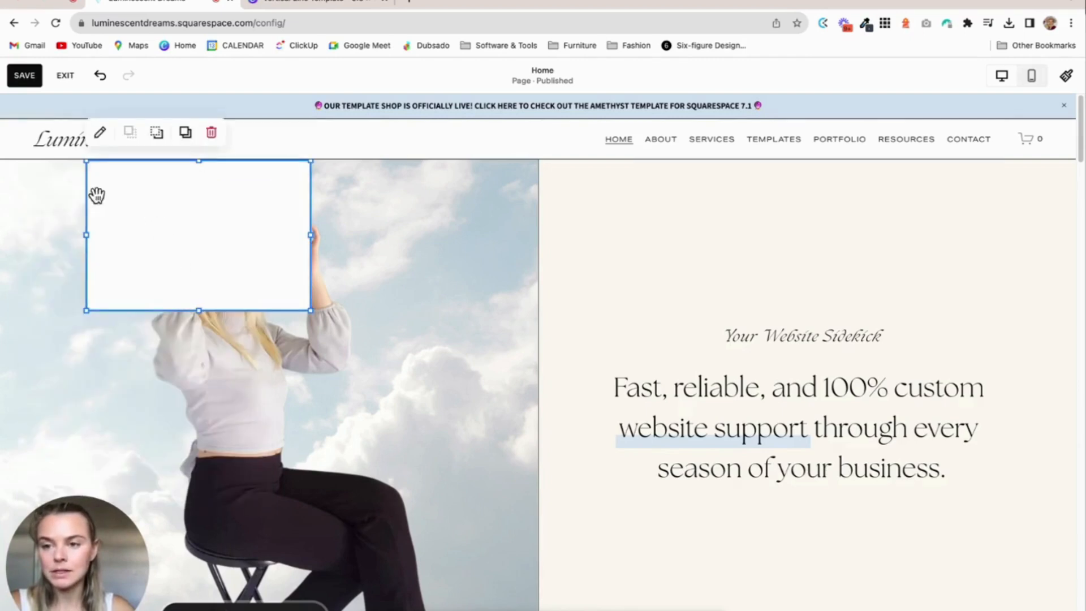
scroll("down", 3)
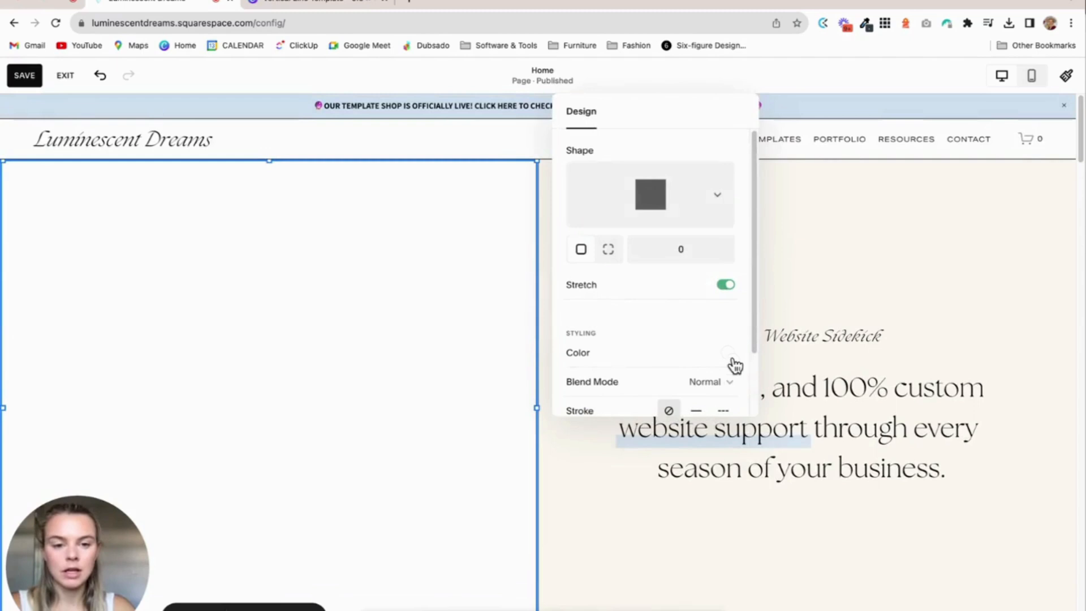
left_click(727, 352)
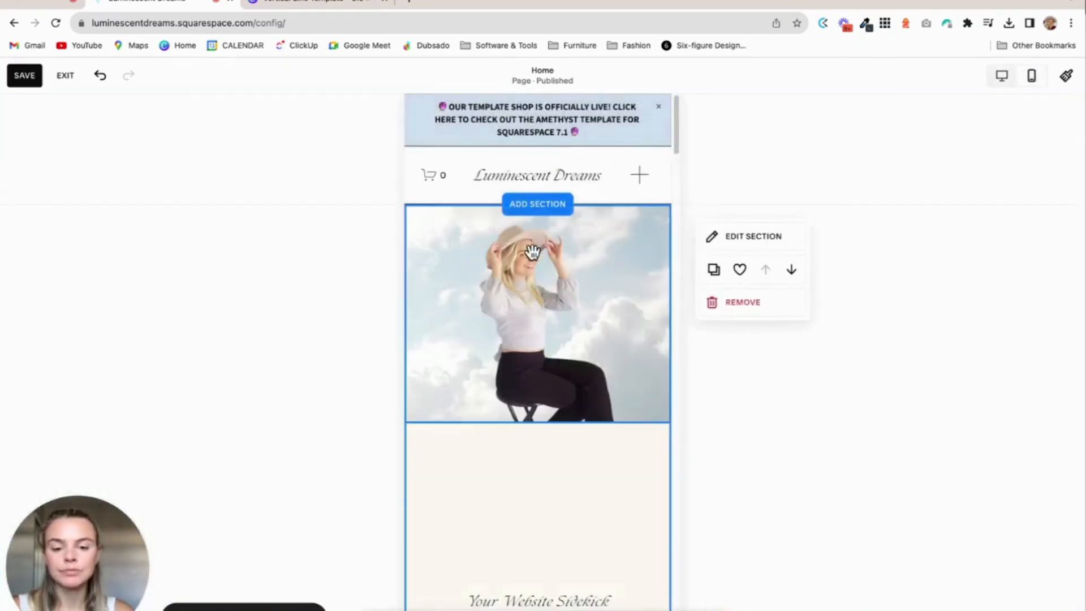
Scroll down the editor to the lower hero section above Who We Are.
scroll("down", 3)
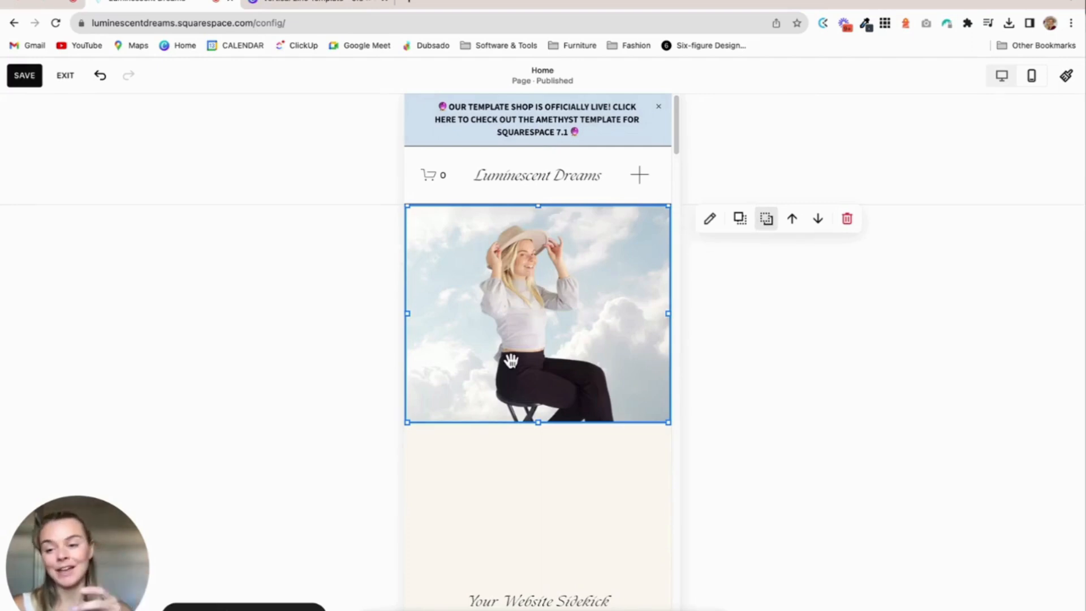
mouse_move(470, 386)
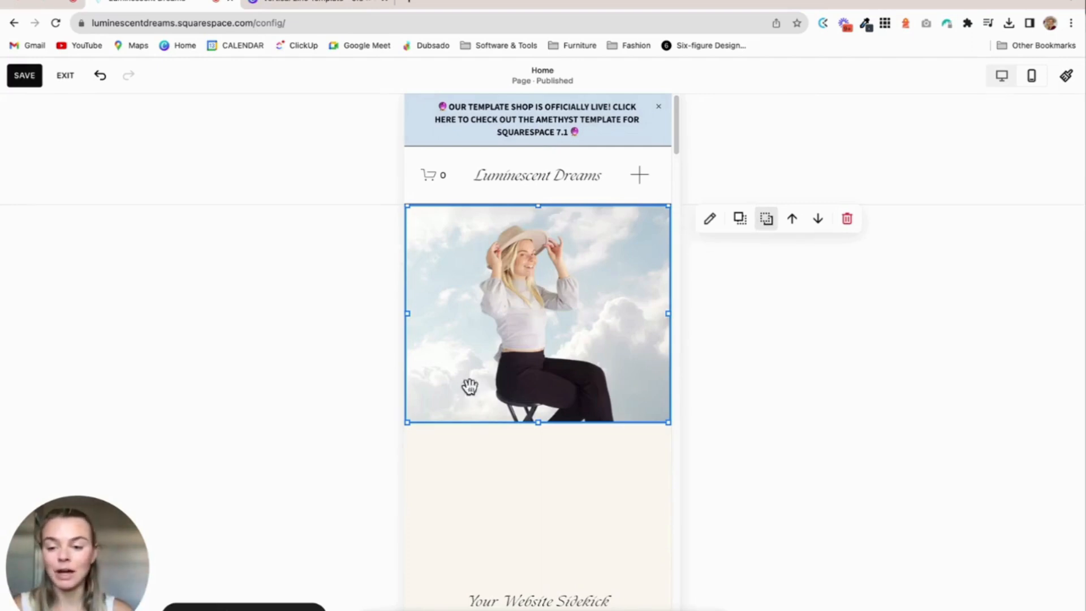
scroll("down", 3)
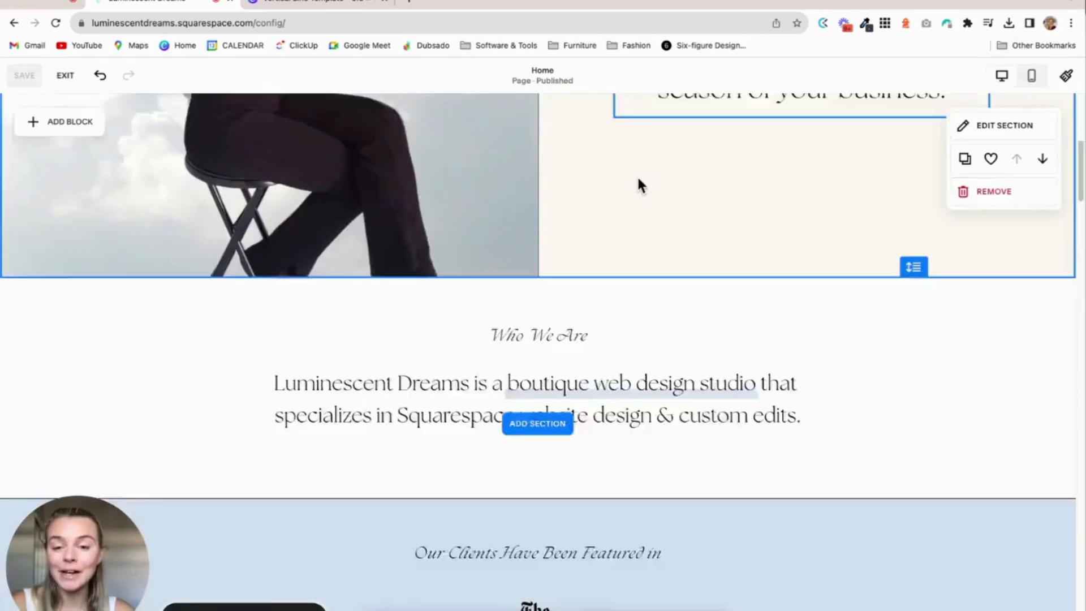
scroll("down", 3)
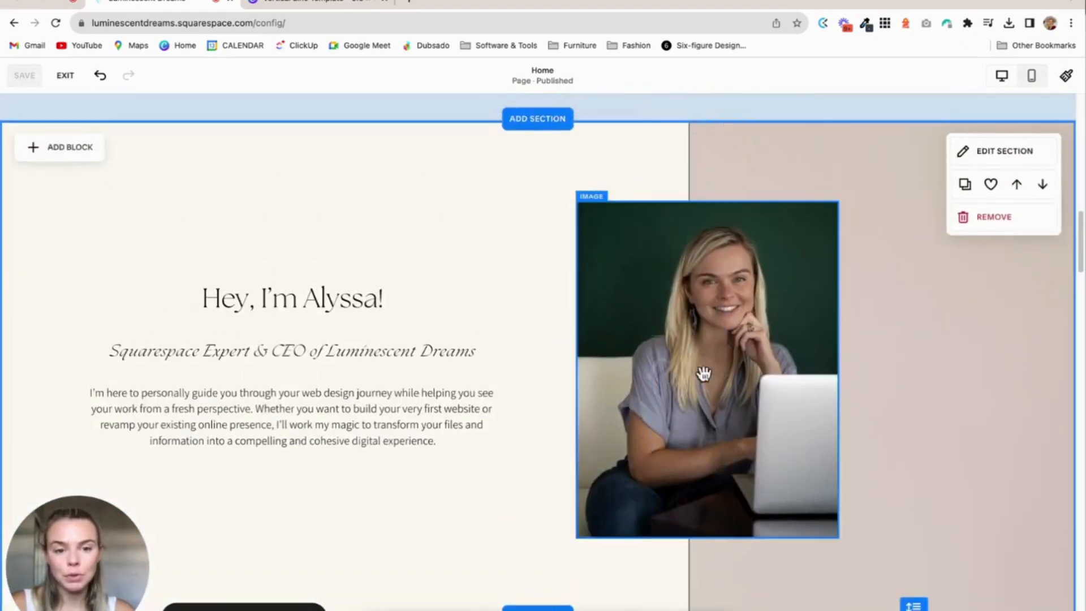
scroll("down", 3)
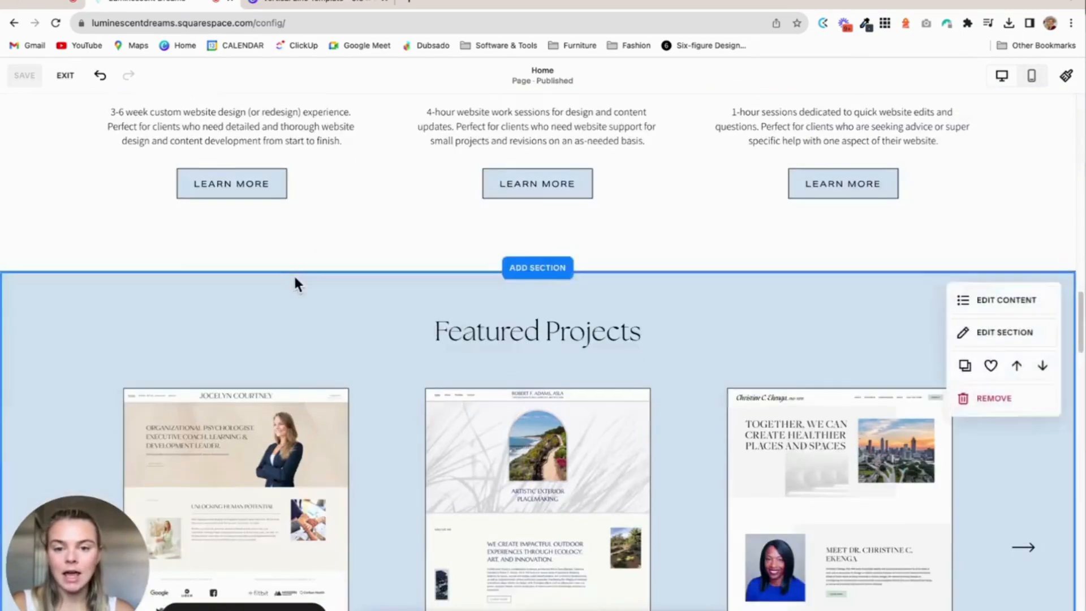
scroll("down", 3)
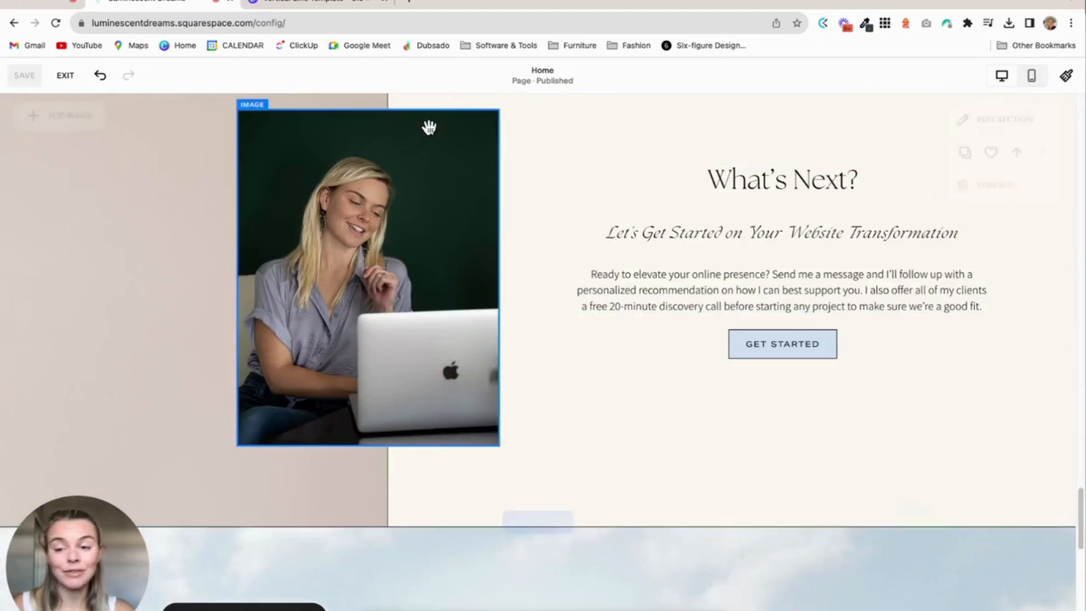
scroll("down", 3)
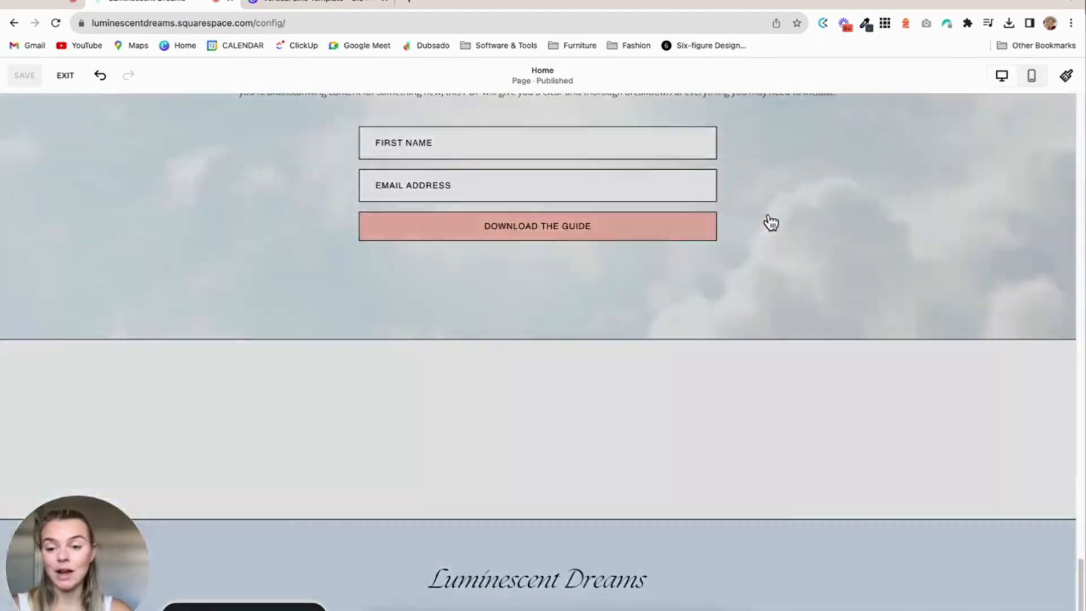
scroll("down", 3)
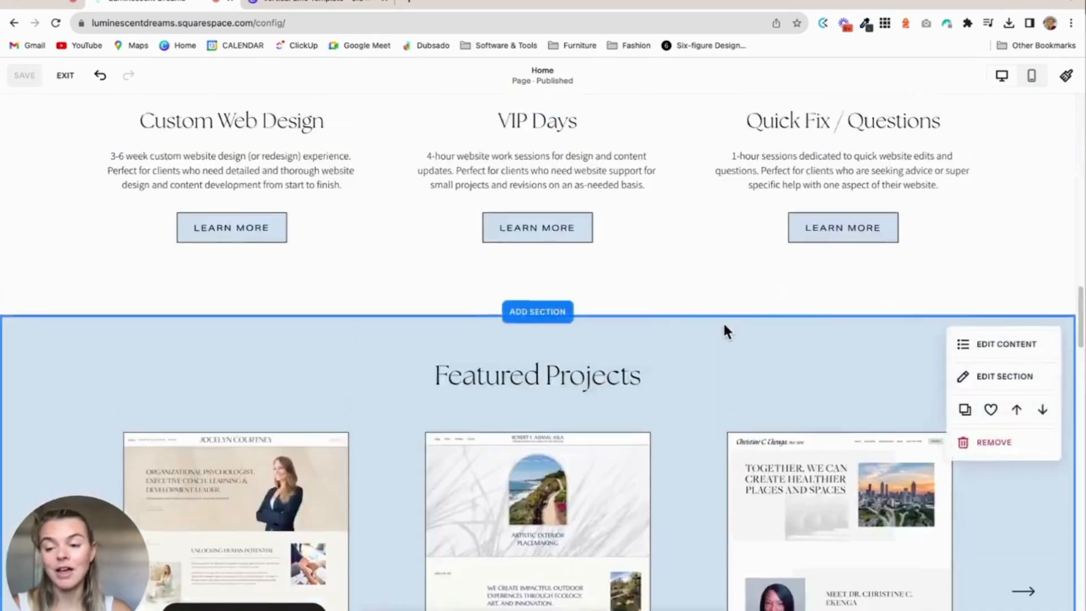